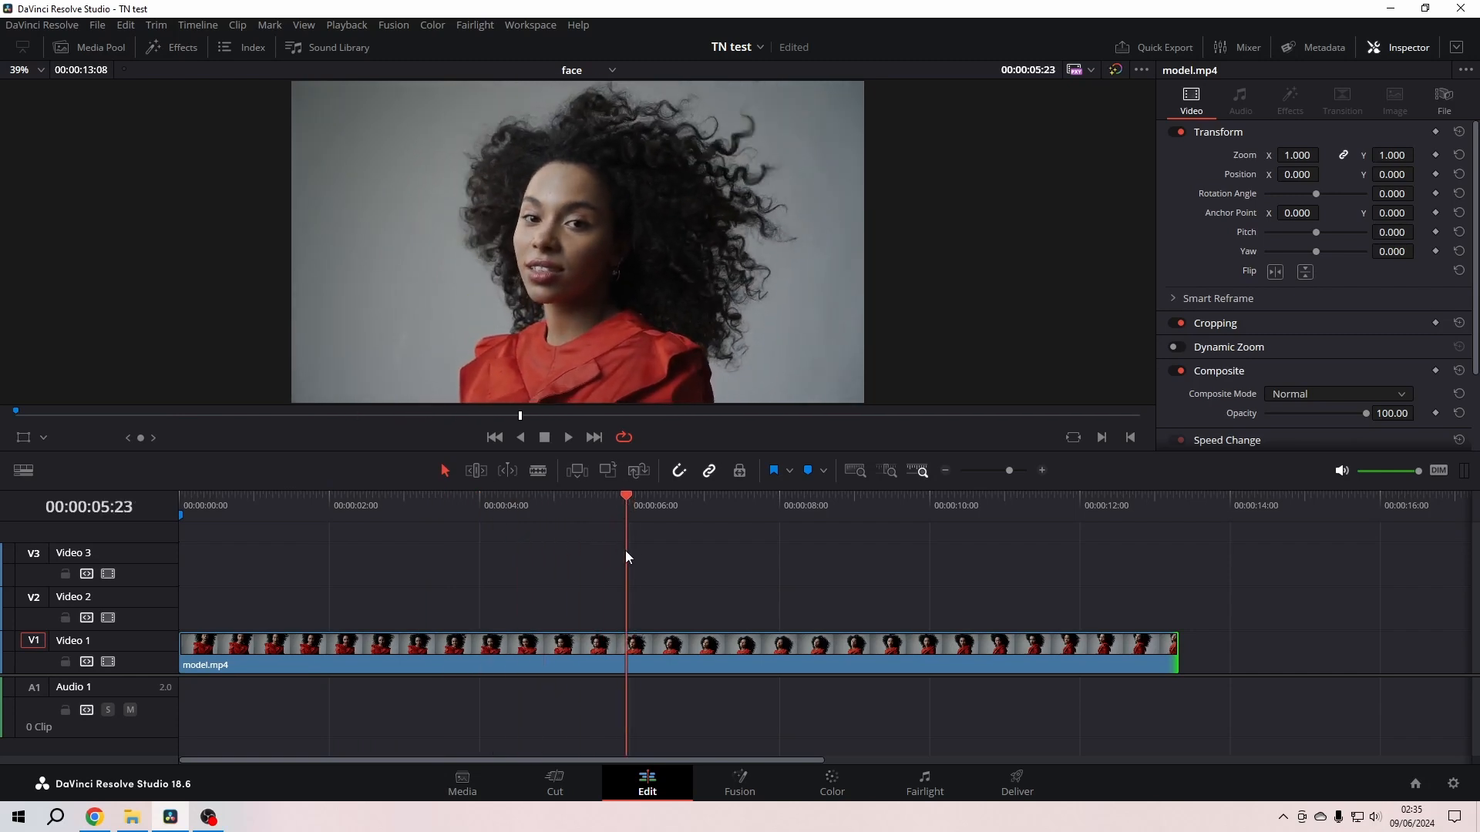
- Trim model.mp4 to end just past five seconds and split off its final frame
{"action": "left_click", "coordinate": [583, 495]}
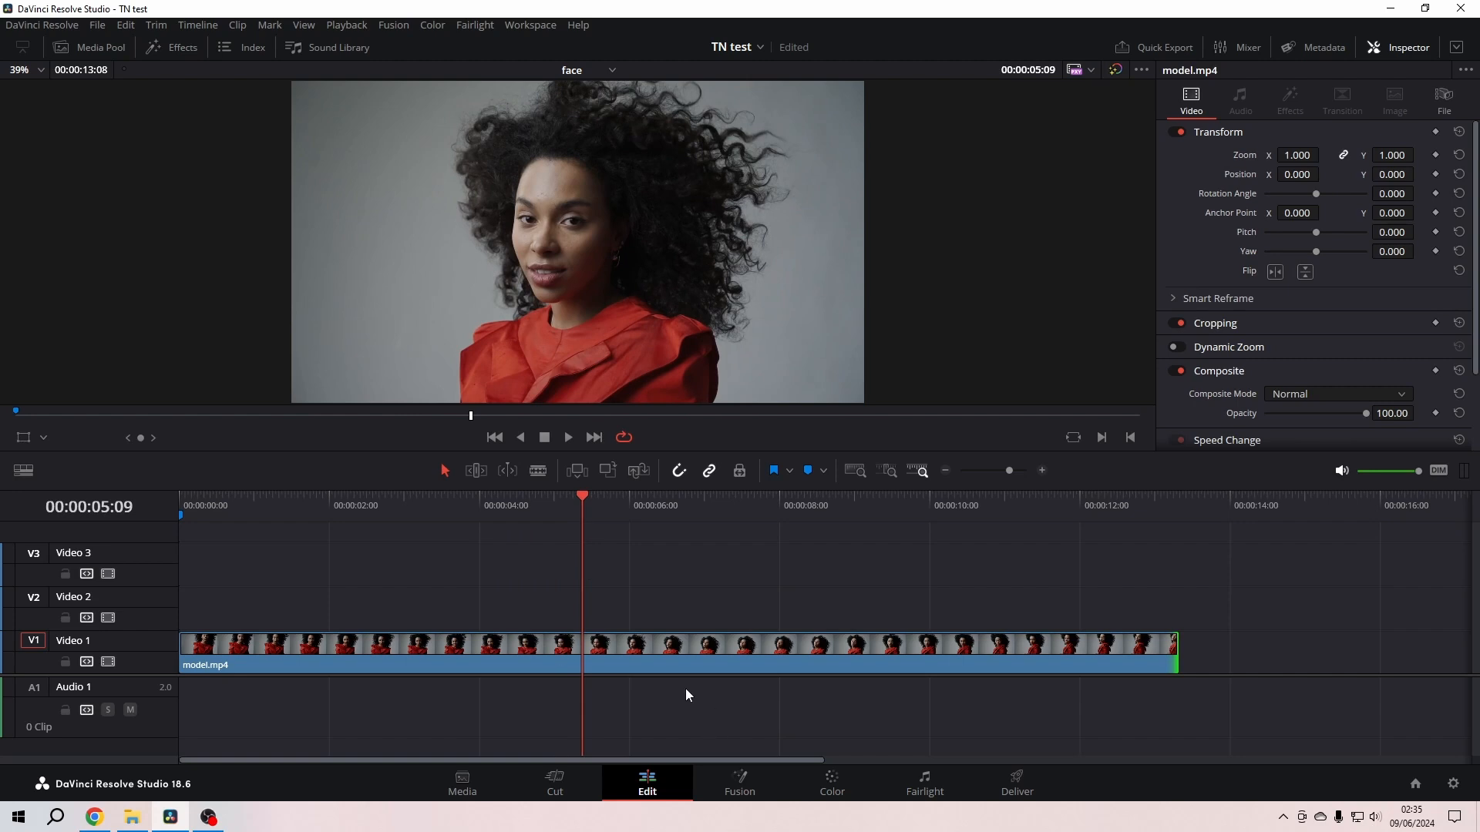
{"action": "left_click", "coordinate": [582, 651]}
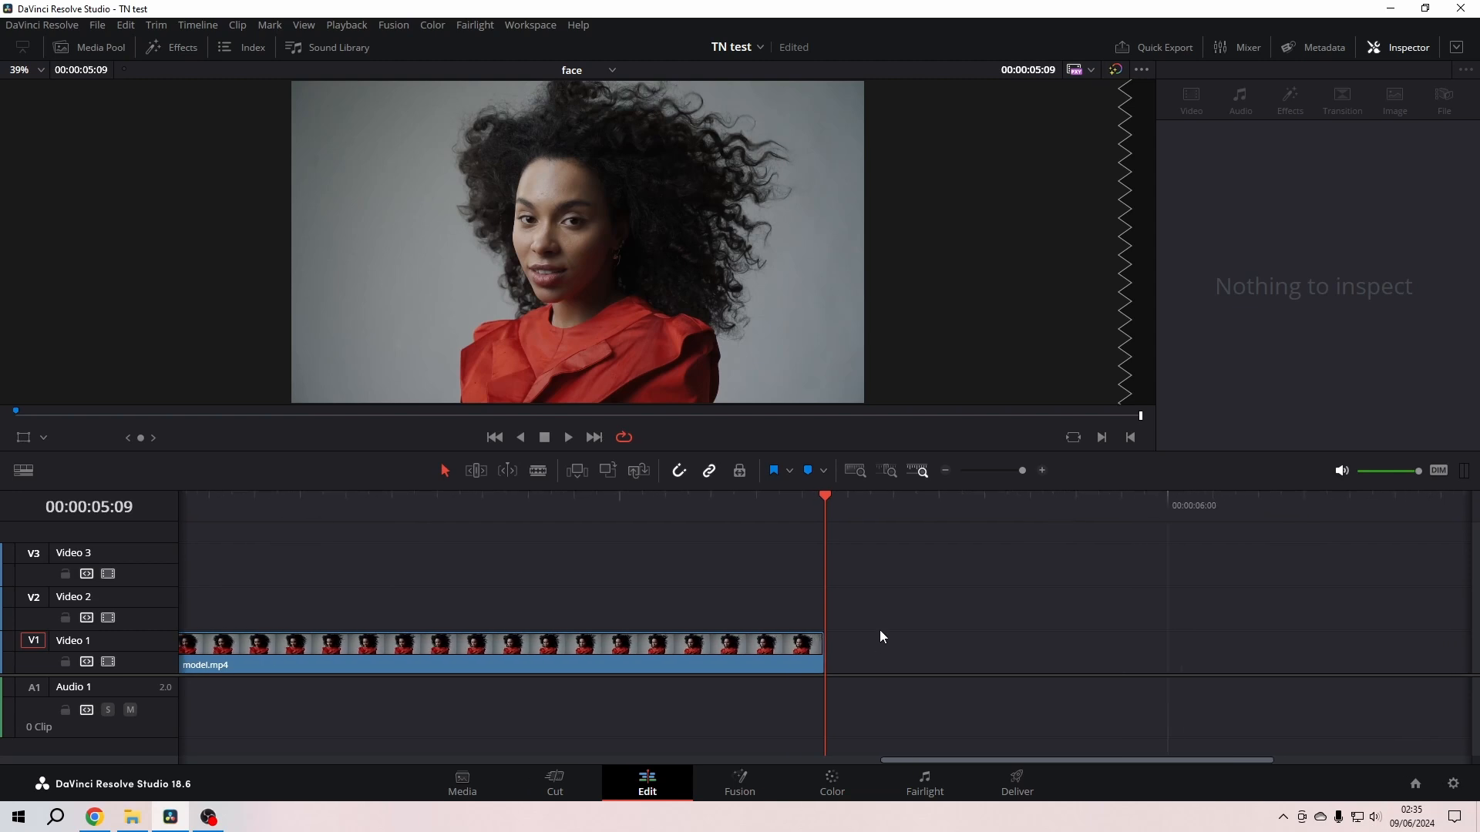
{"action": "left_click", "coordinate": [499, 651]}
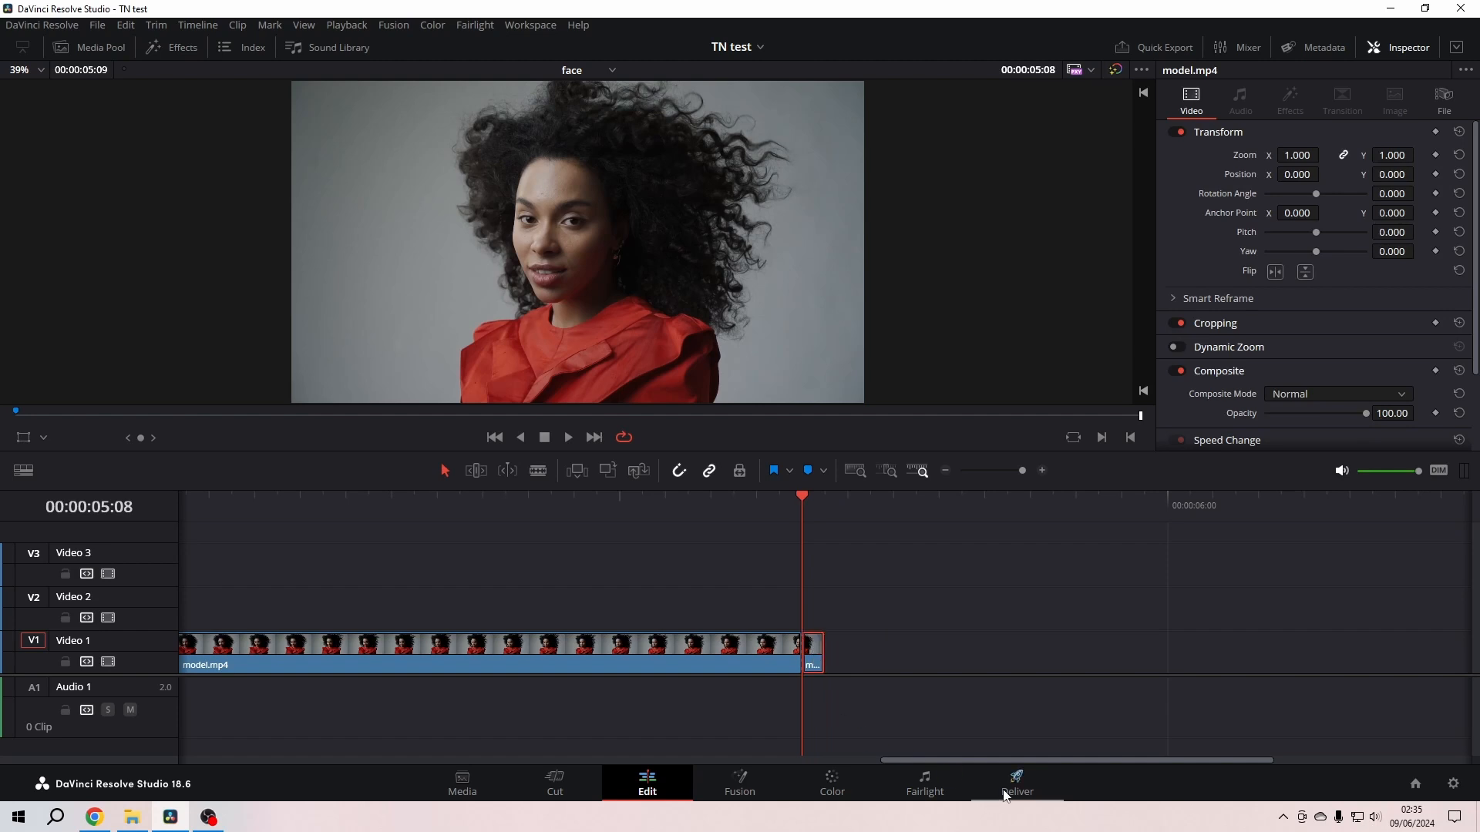
- Convert the one-frame end piece into a freeze frame via Change Clip Speed
{"action": "right_click", "coordinate": [812, 662]}
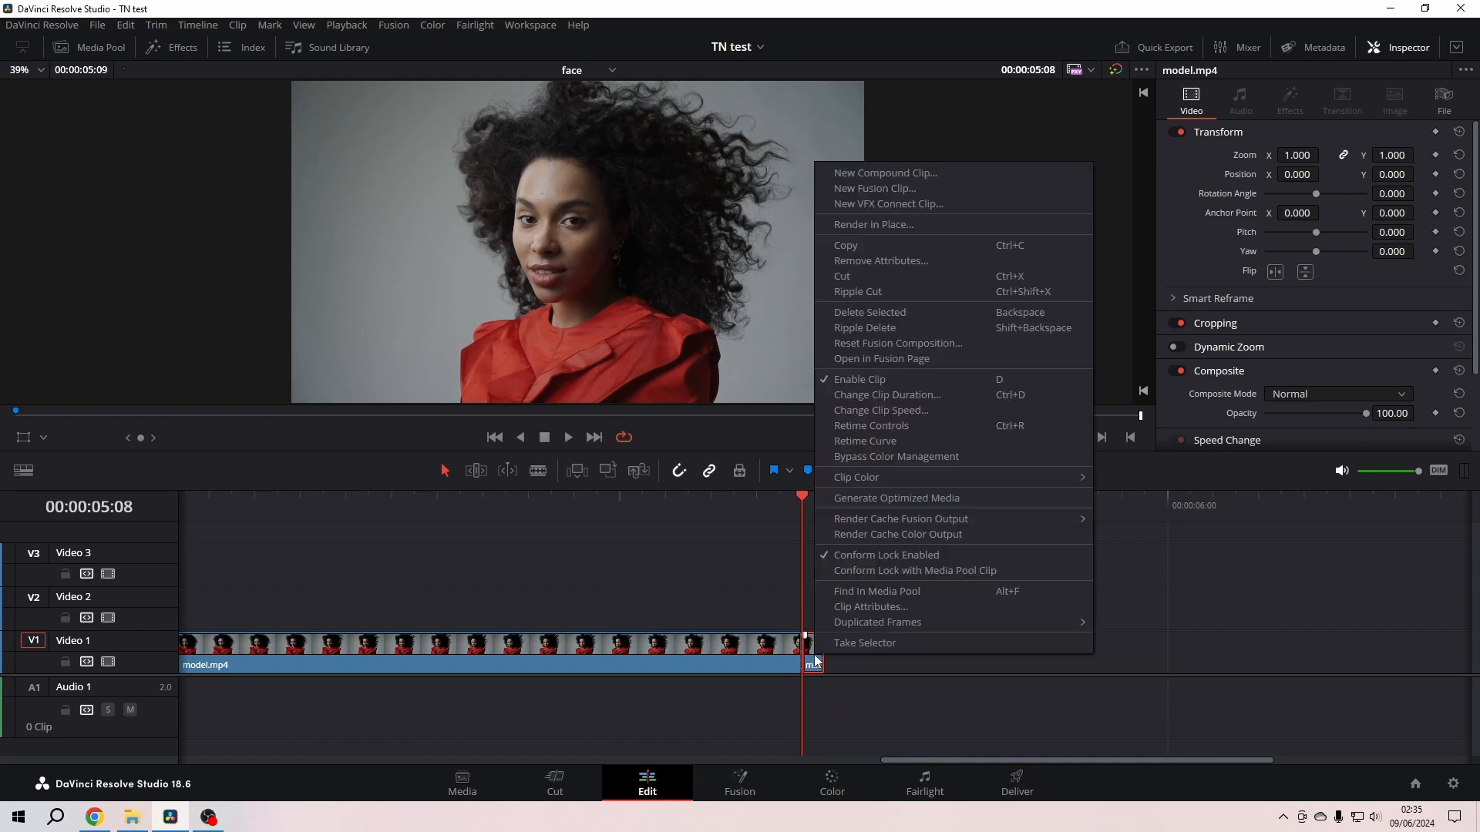
{"action": "mouse_move", "coordinate": [1003, 136]}
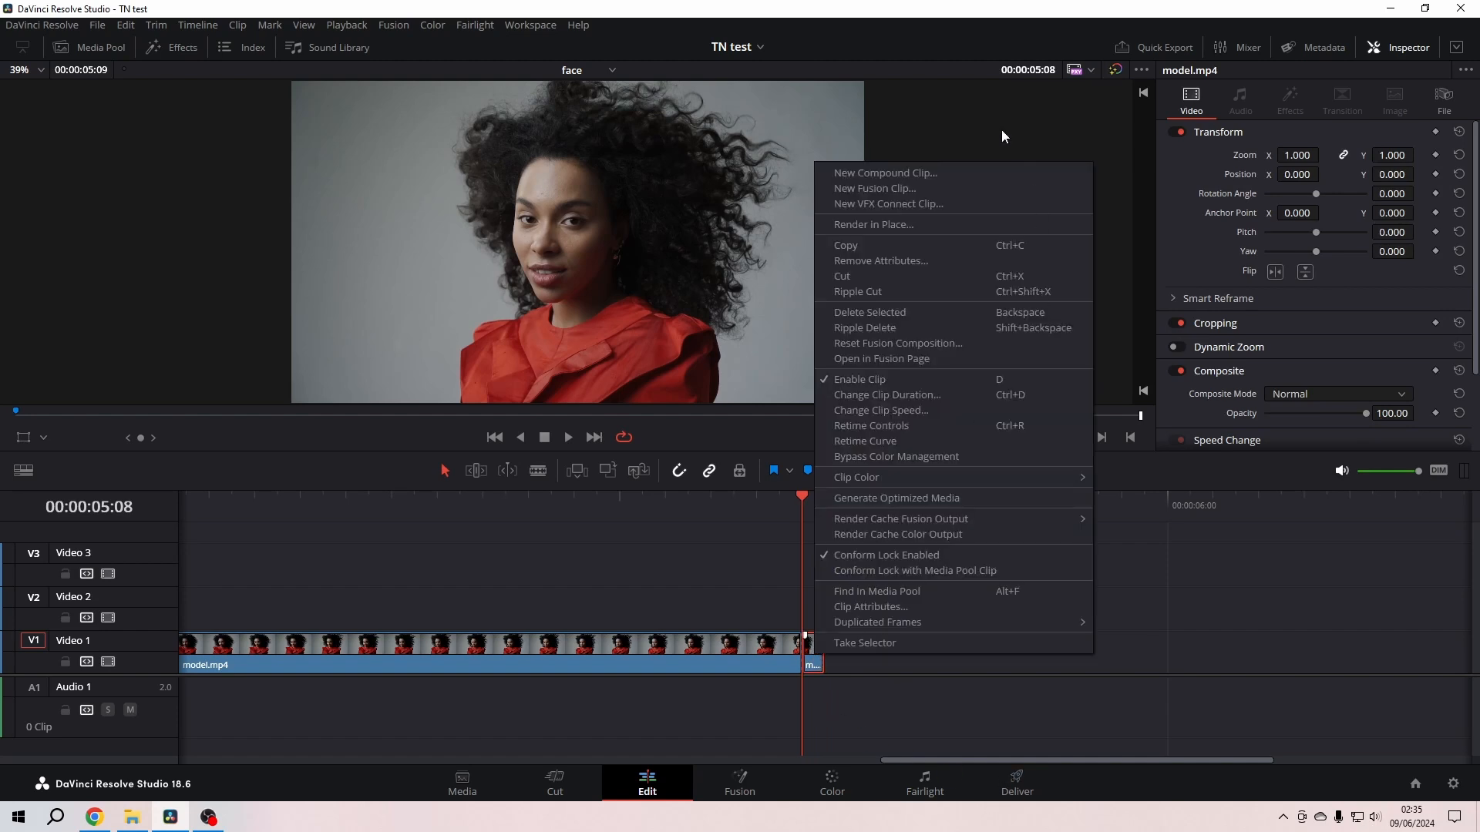
{"action": "mouse_move", "coordinate": [886, 395]}
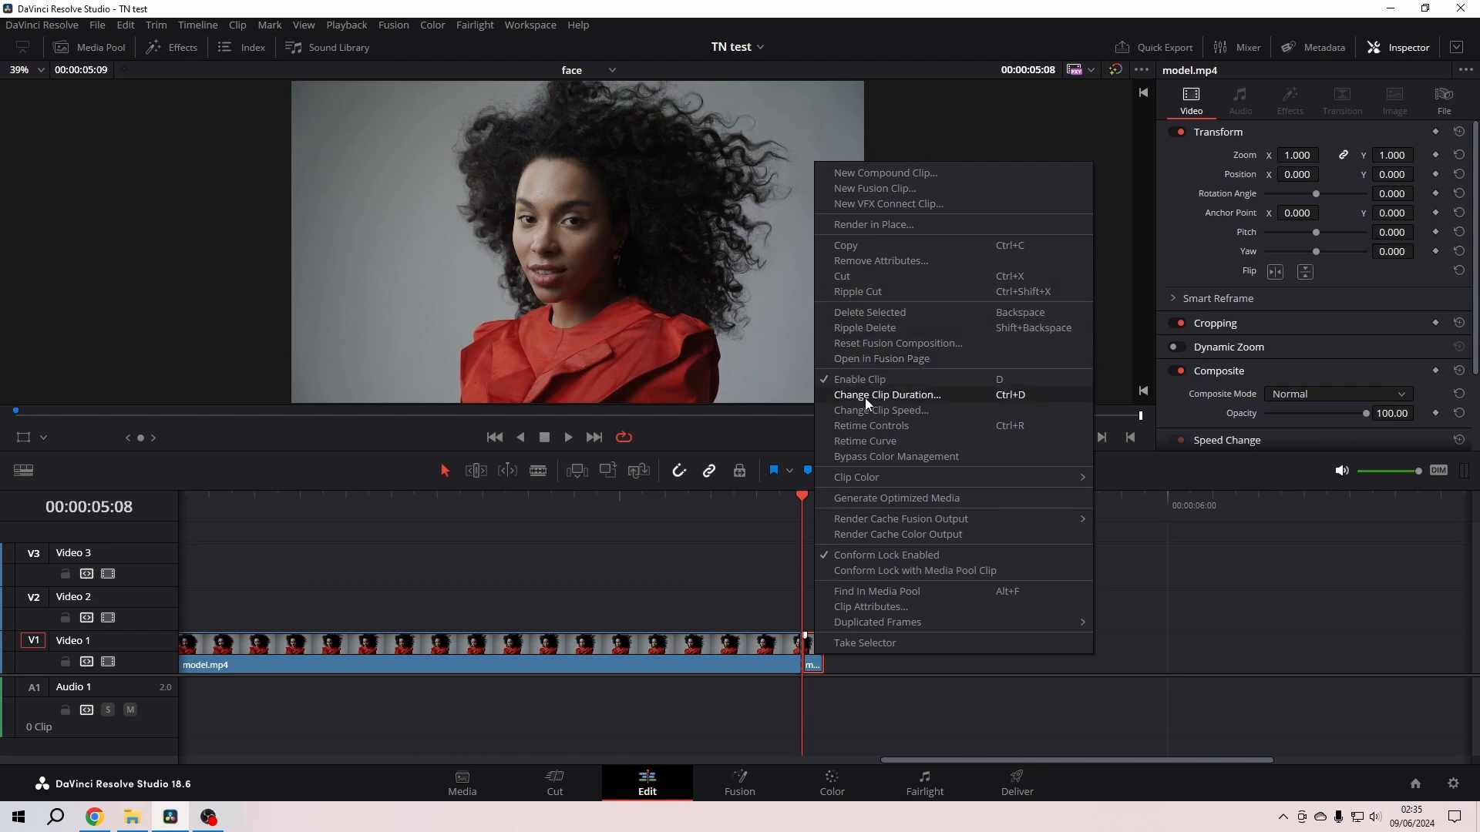
{"action": "mouse_move", "coordinate": [880, 410]}
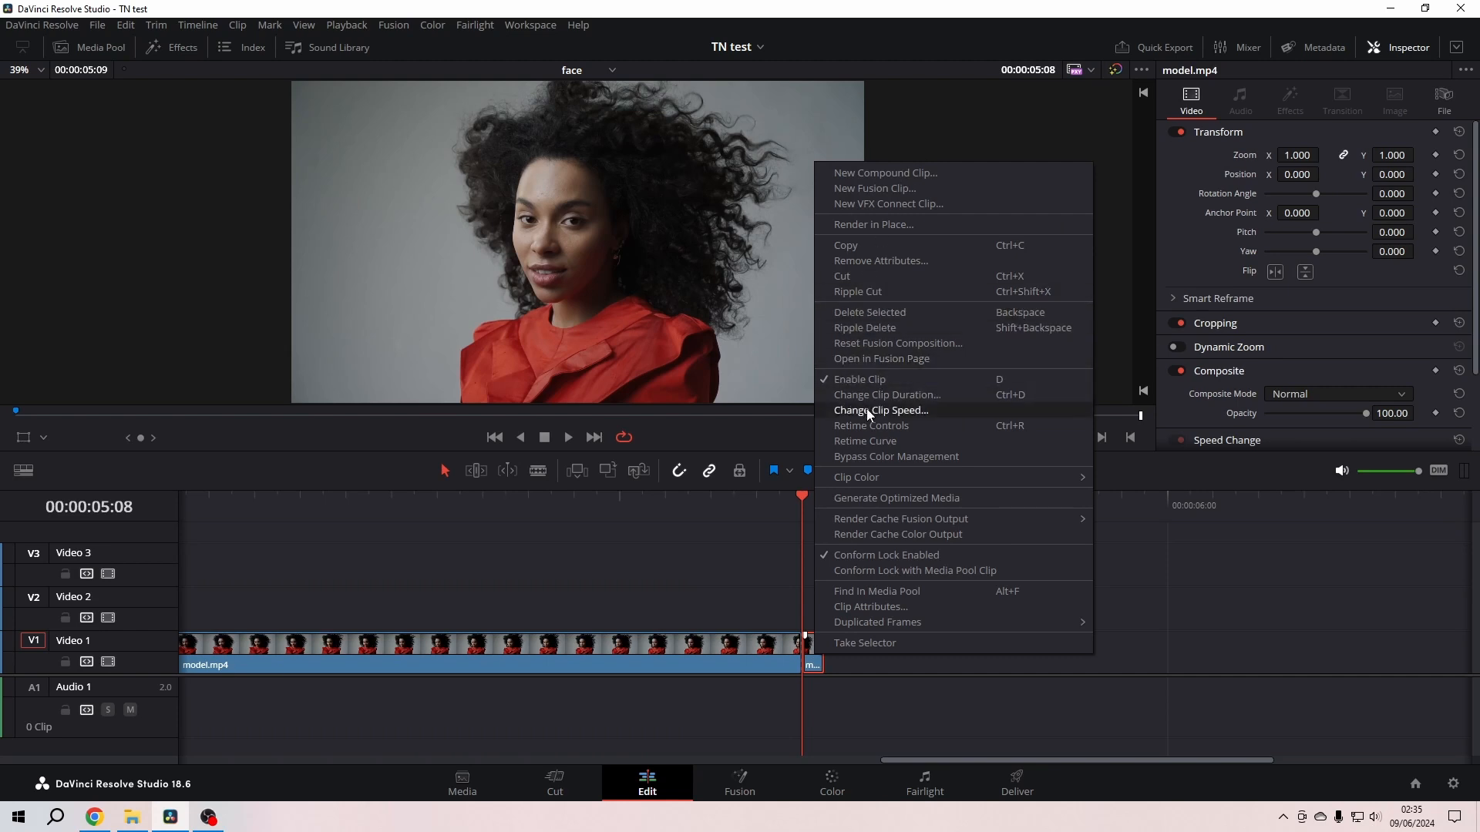
{"action": "left_click", "coordinate": [880, 410]}
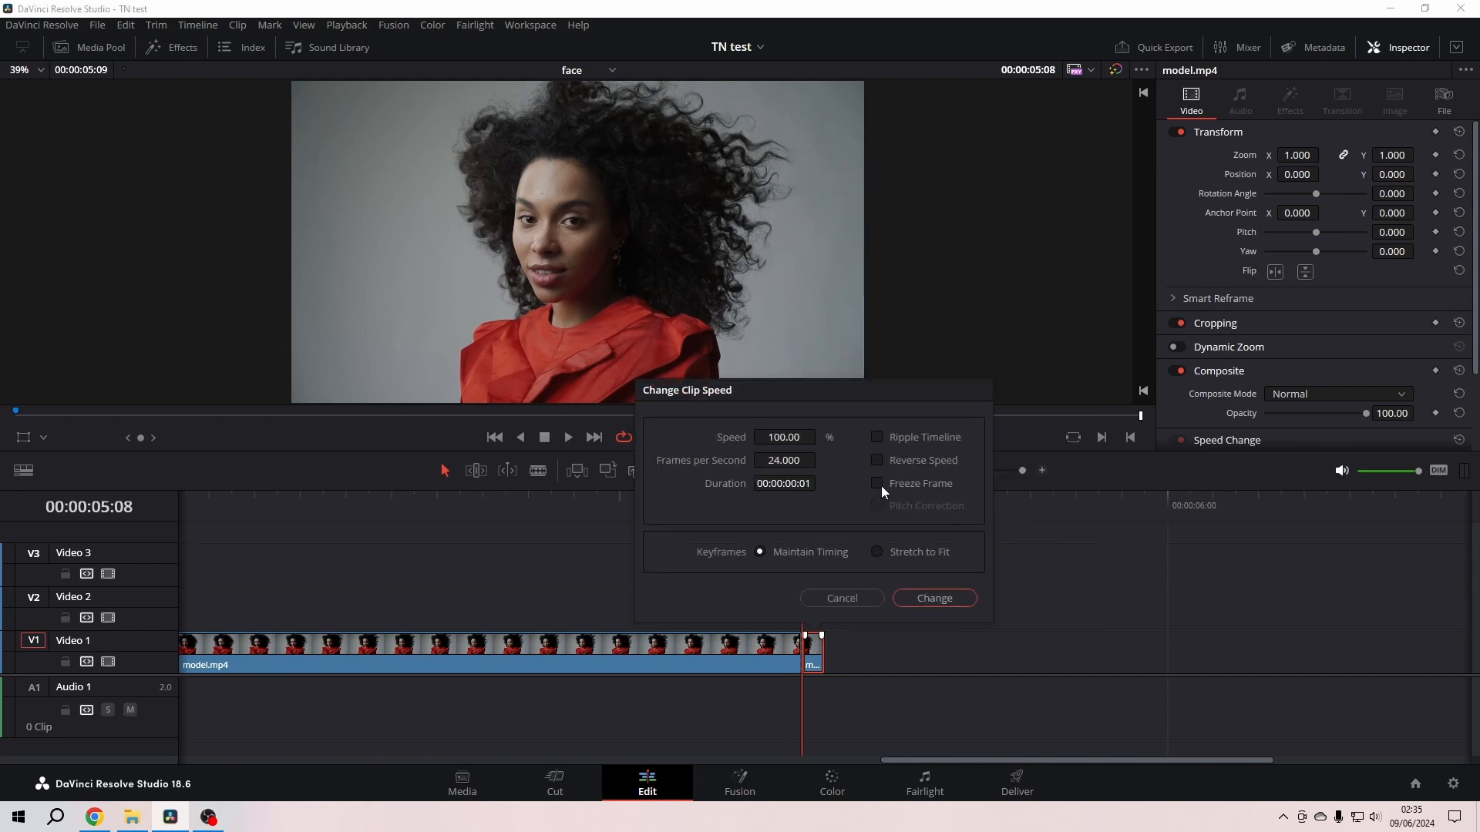
{"action": "left_click", "coordinate": [932, 598]}
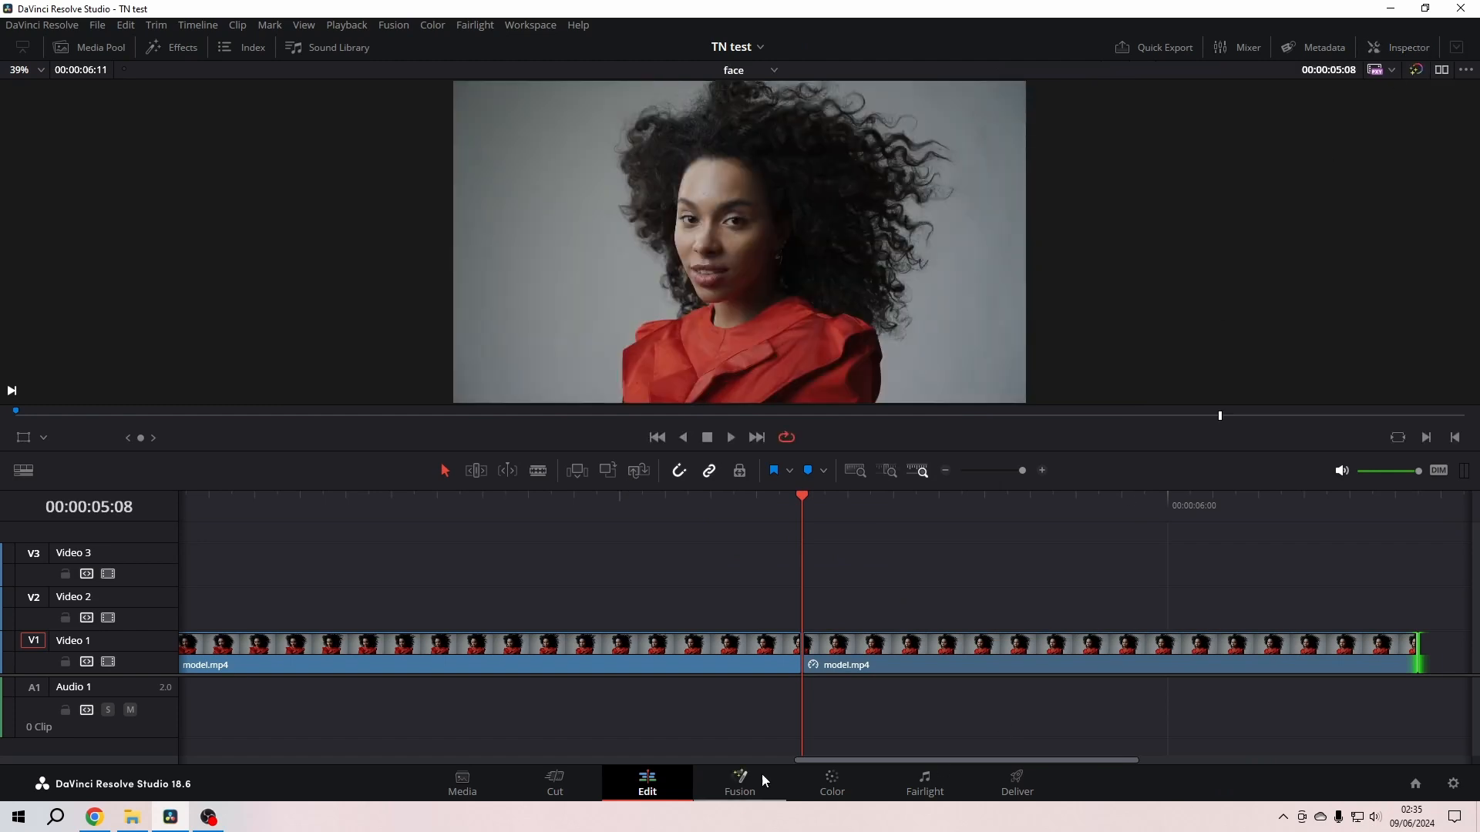
{"action": "mouse_move", "coordinate": [877, 684]}
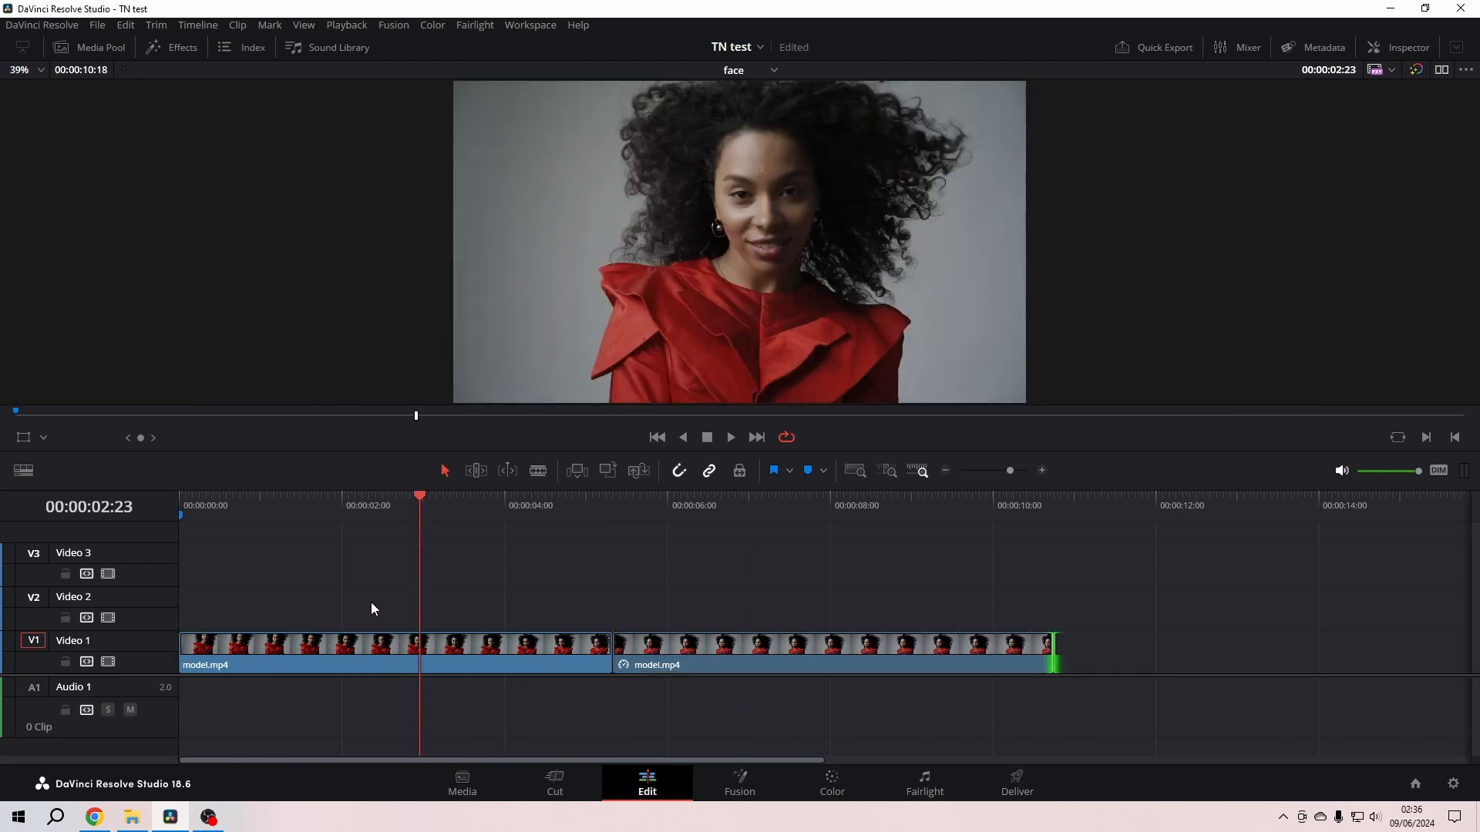
- Place shutter.wav from the Media Pool on Audio 1 beneath the freeze-frame cut
{"action": "left_click", "coordinate": [728, 436]}
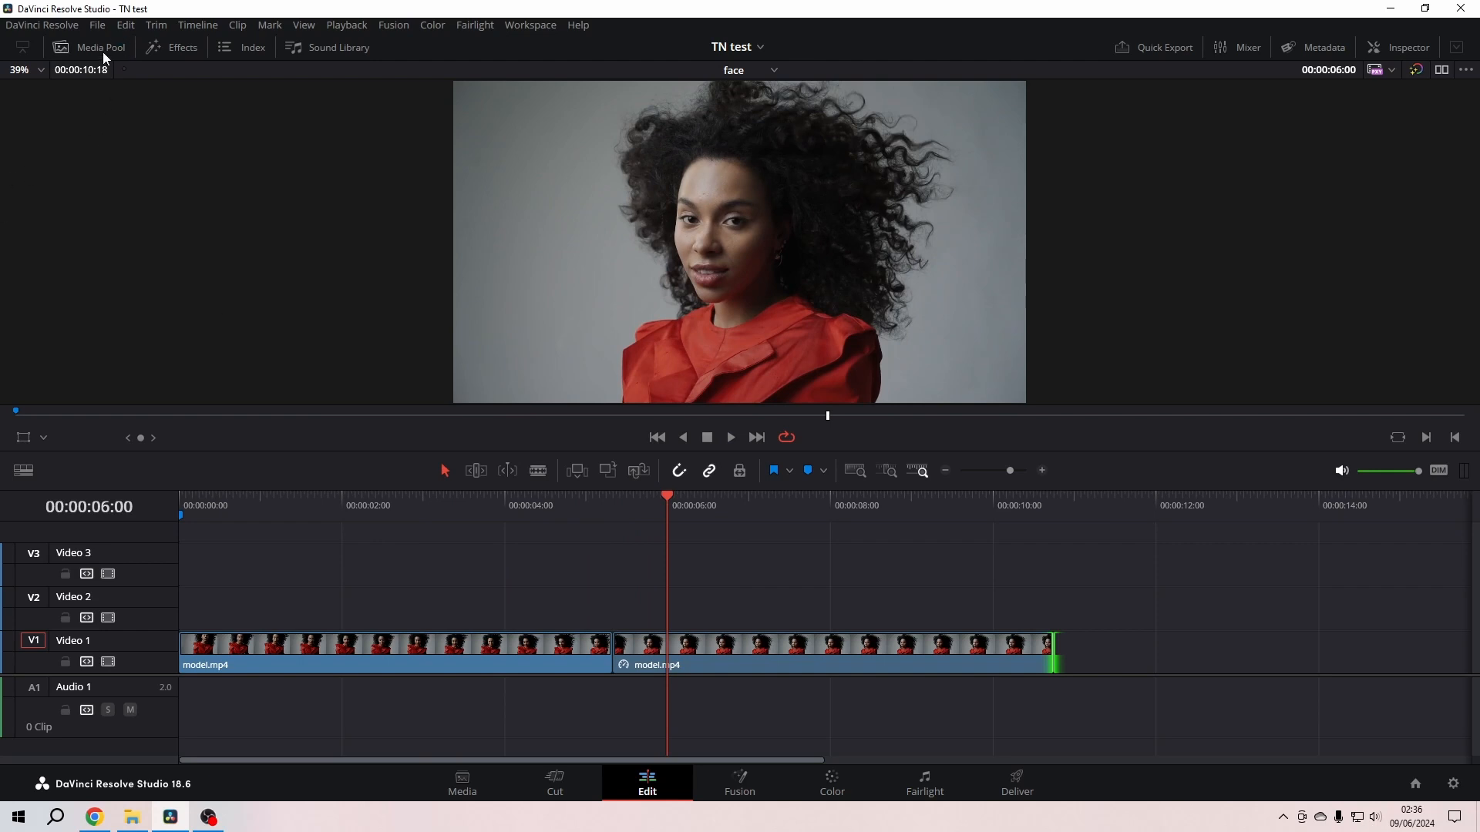
{"action": "left_click", "coordinate": [86, 47]}
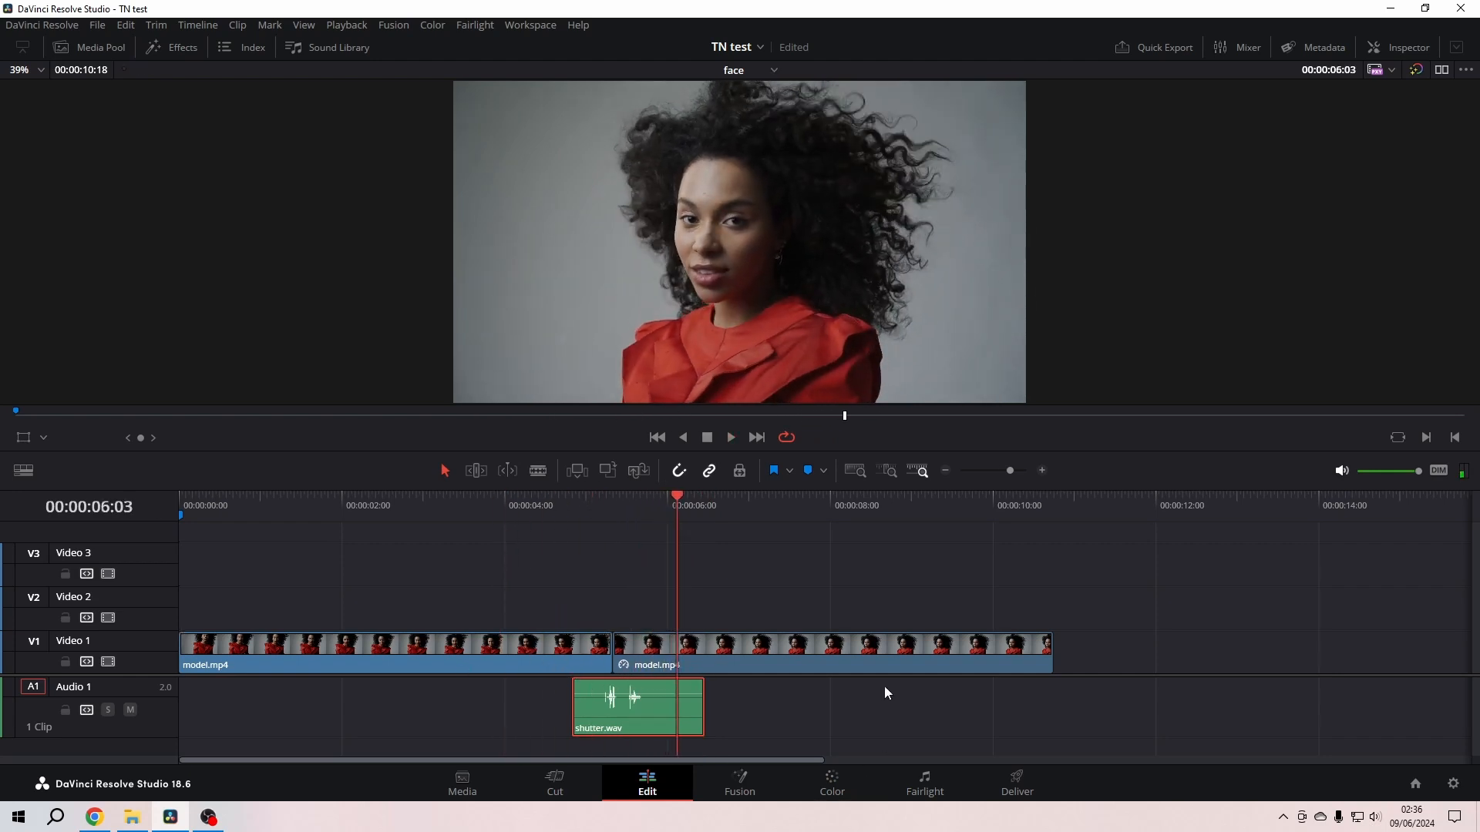
- Add an Adjustment Clip on Video 2 spanning the first model clip and apply the DSLR effect
{"action": "left_click", "coordinate": [182, 48]}
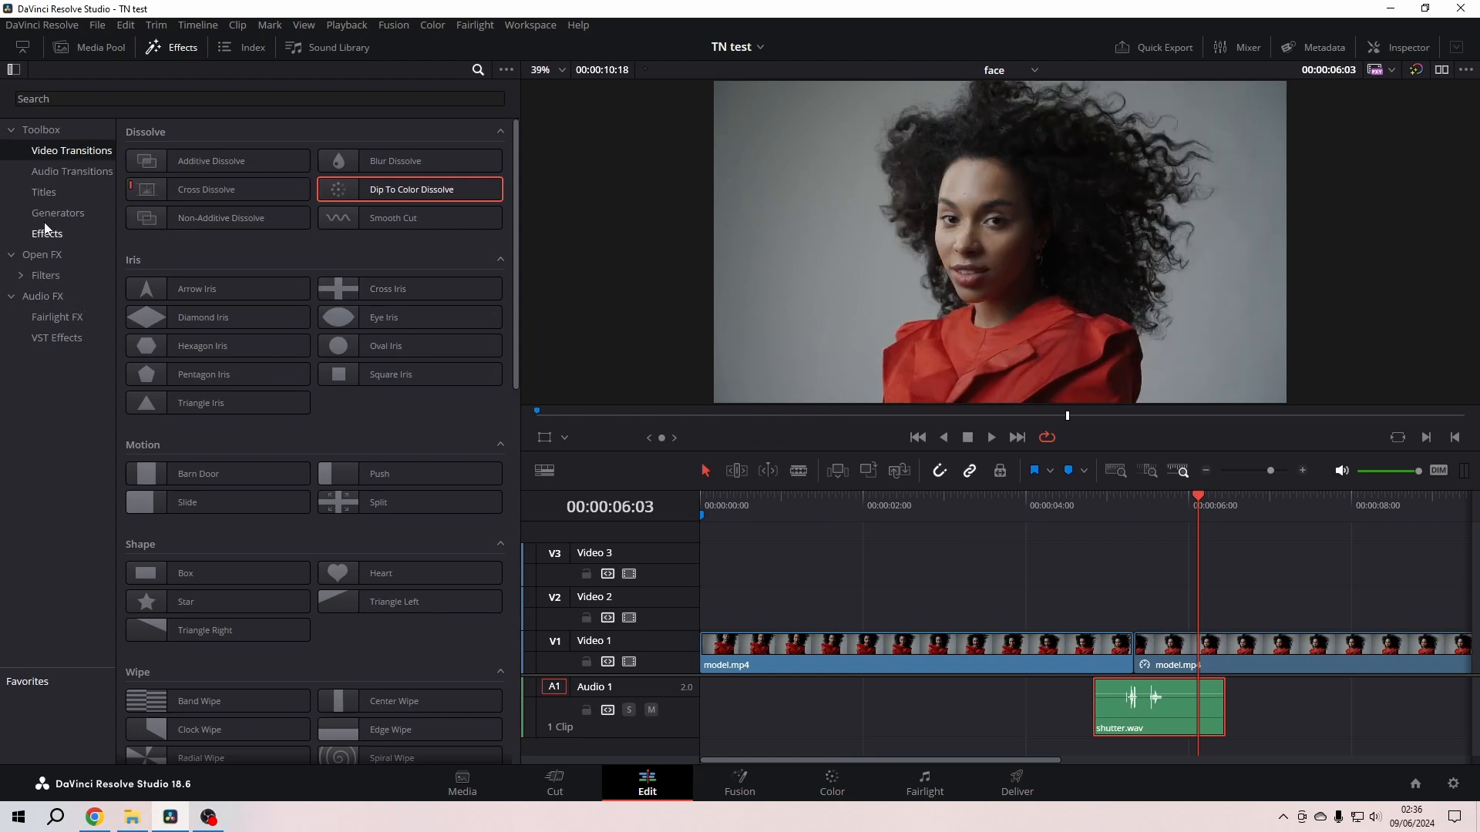
{"action": "left_click", "coordinate": [46, 233]}
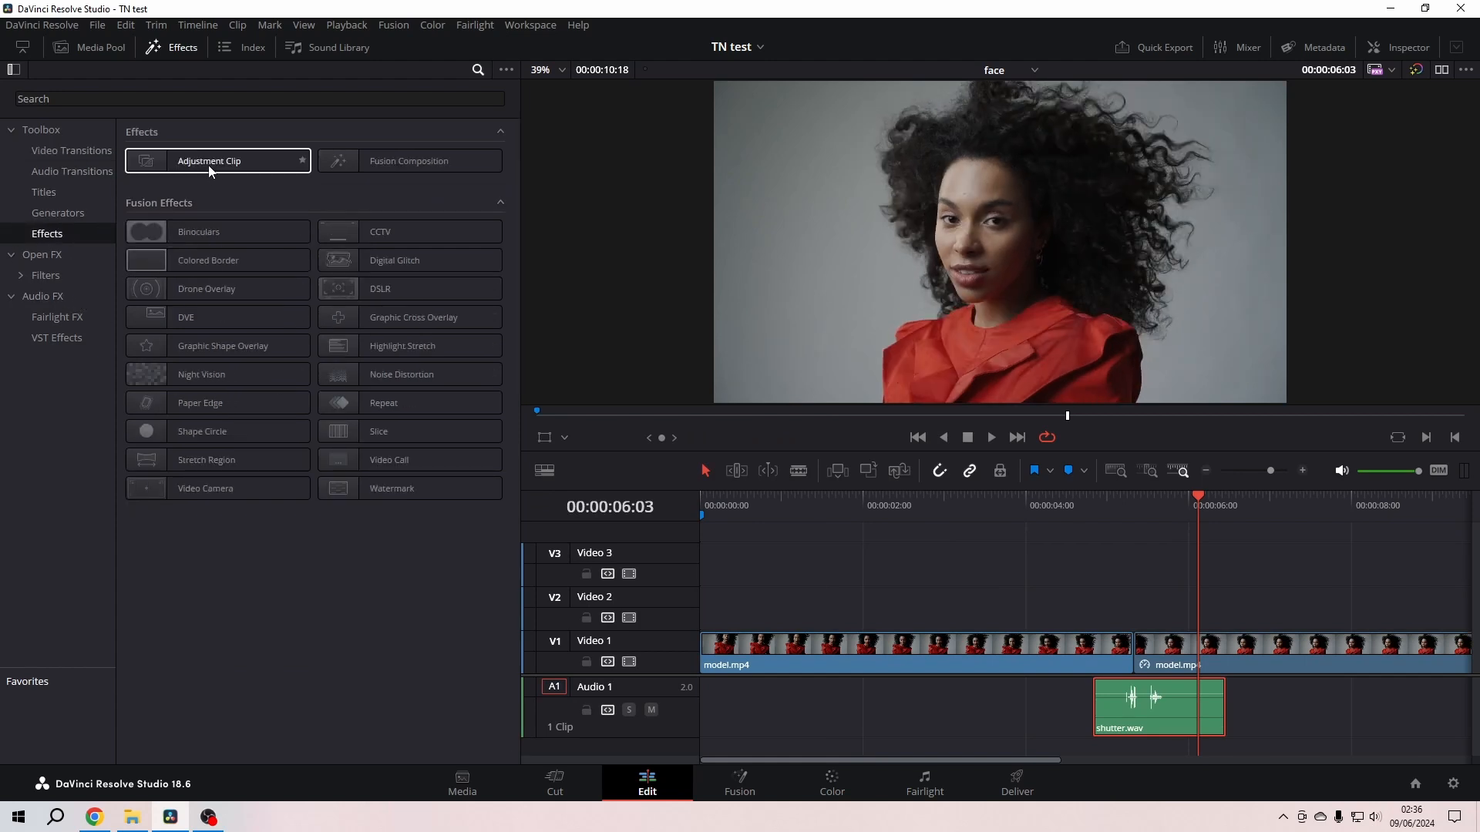
{"action": "left_click_drag", "start_coordinate": [208, 160], "coordinate": [943, 609]}
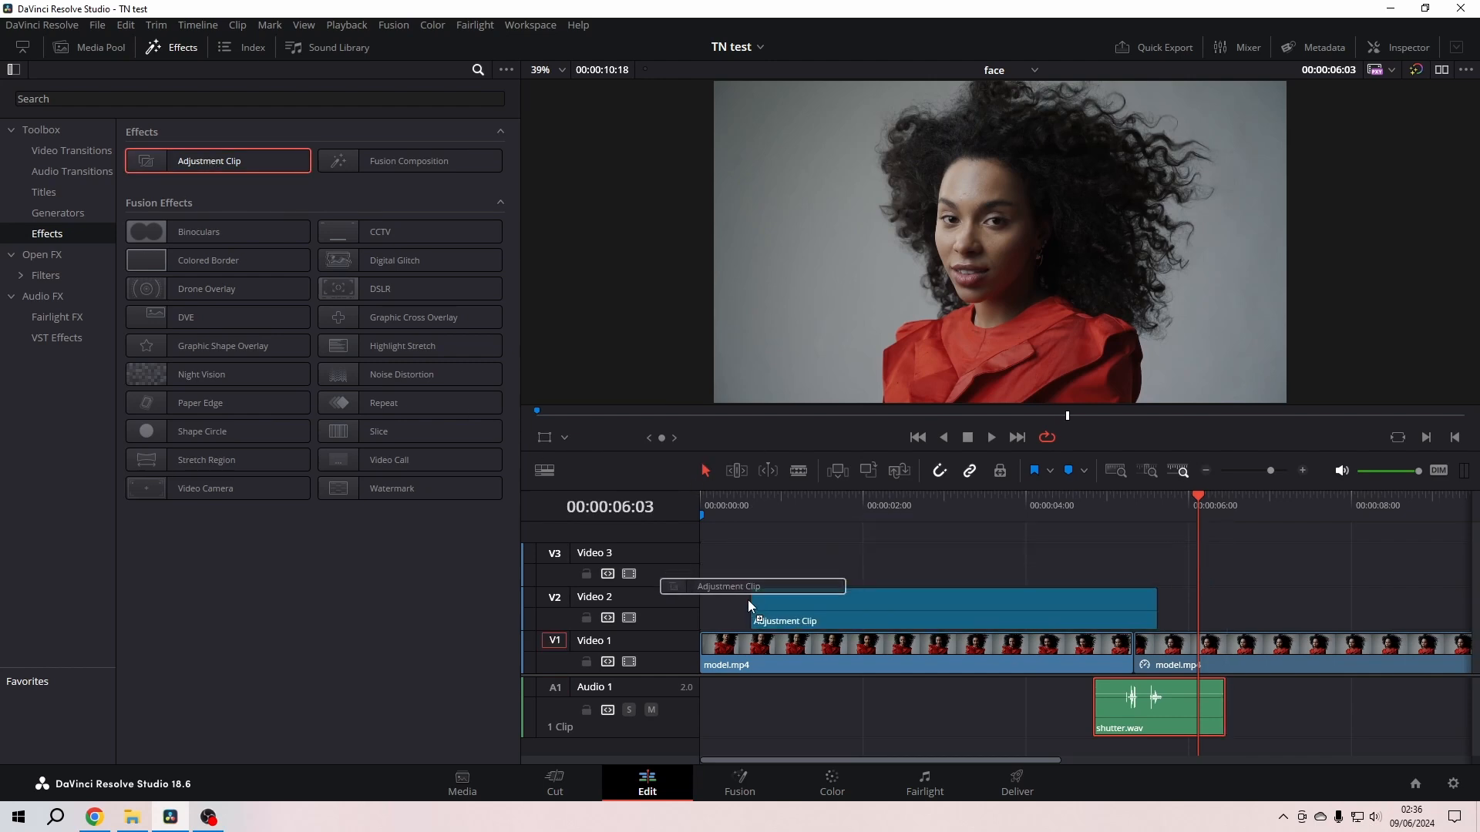
{"action": "left_click_drag", "start_coordinate": [1152, 609], "coordinate": [1130, 609]}
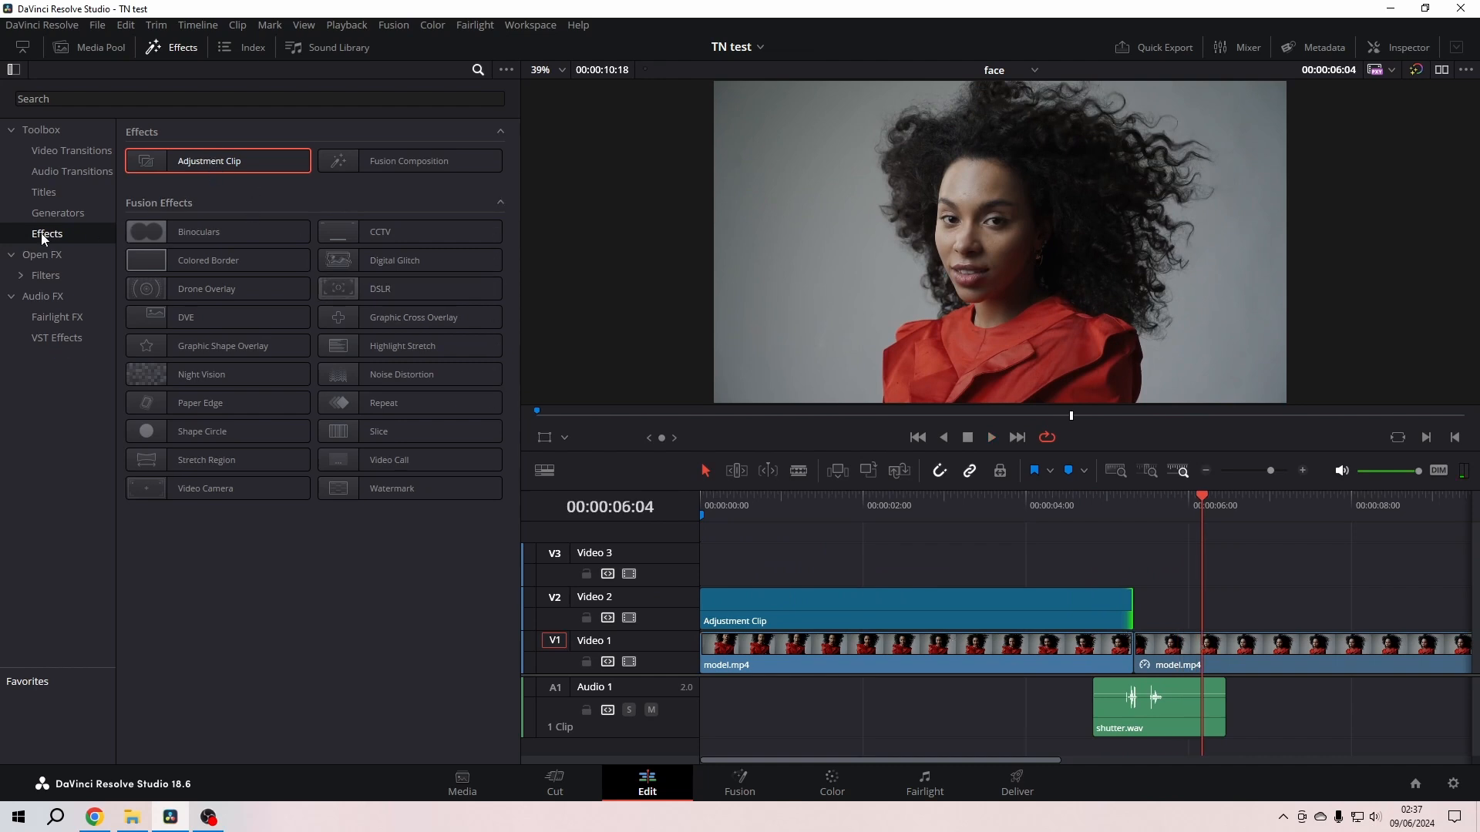
{"action": "mouse_move", "coordinate": [49, 237]}
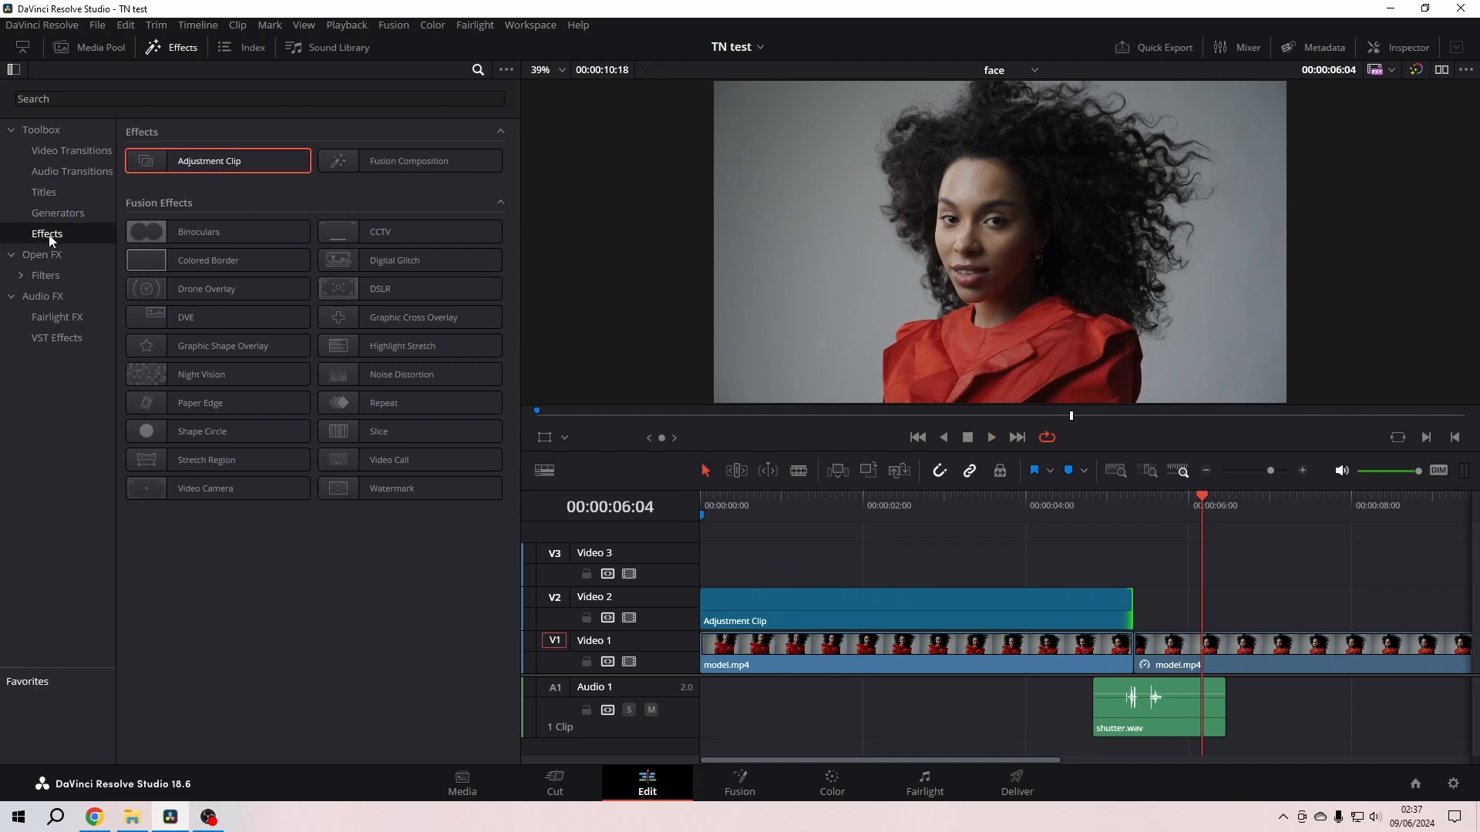
{"action": "double_click", "coordinate": [380, 288]}
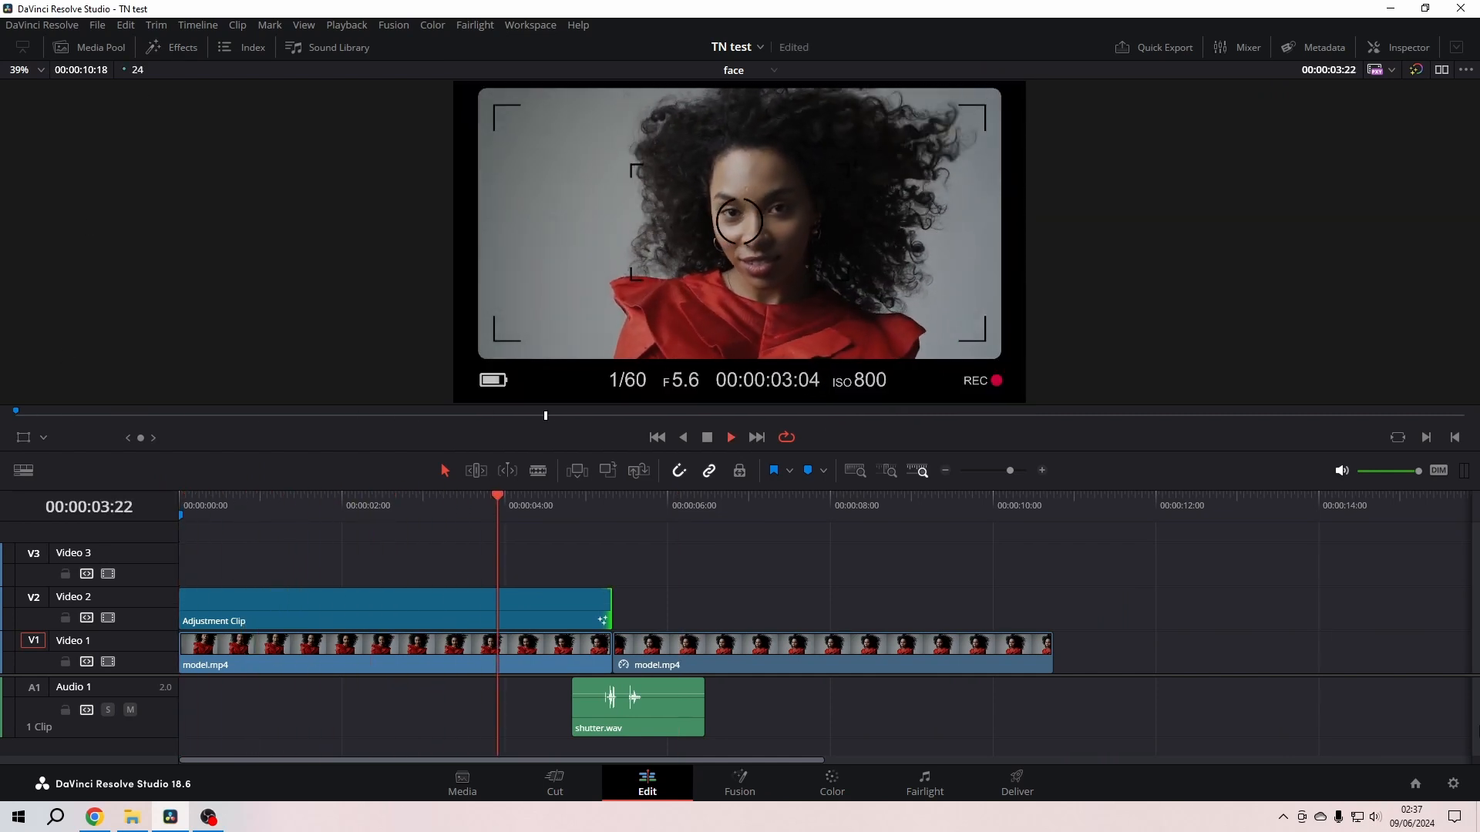
{"action": "left_click", "coordinate": [729, 436]}
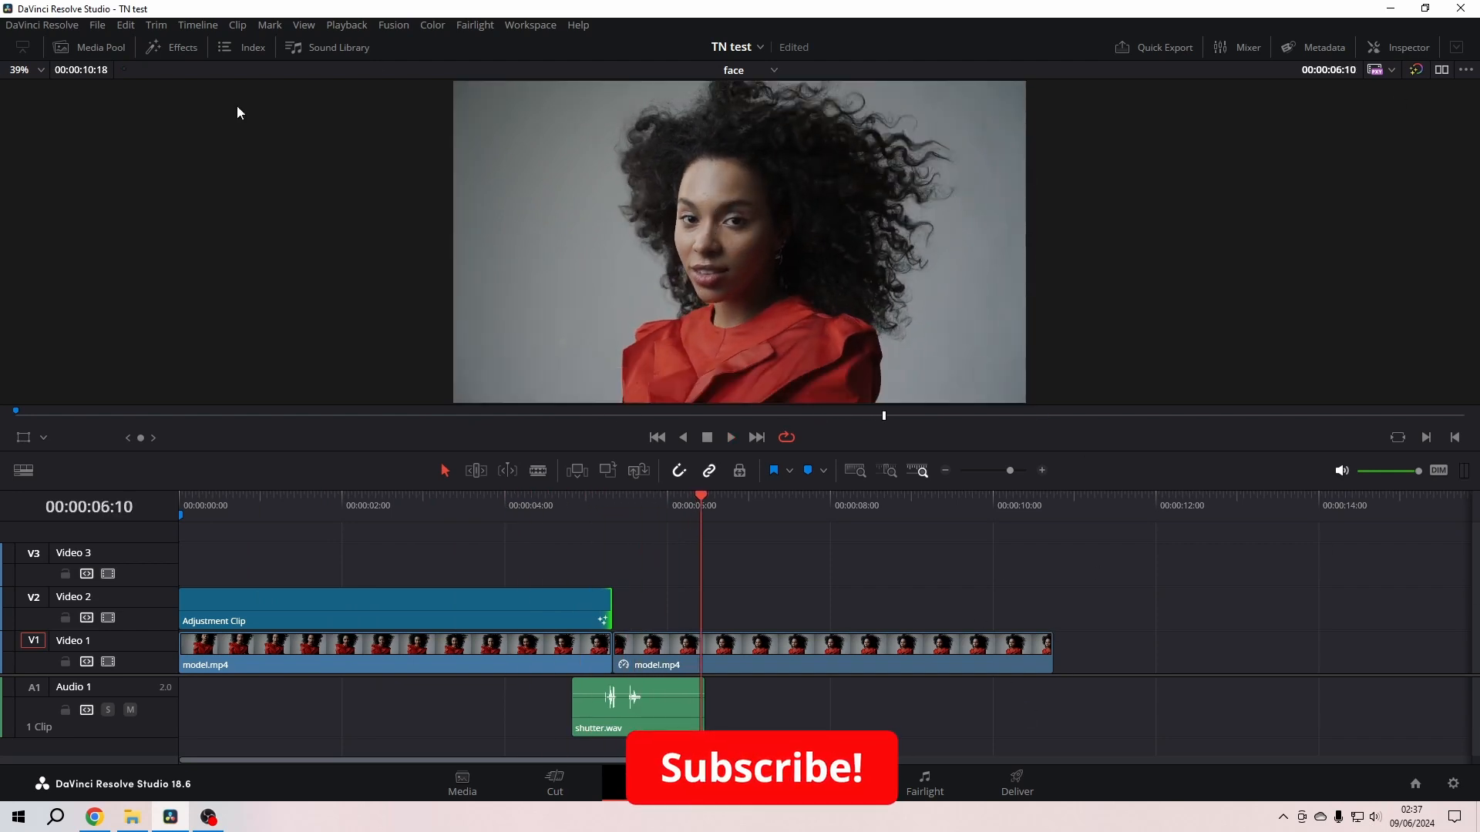
{"action": "left_click", "coordinate": [182, 48]}
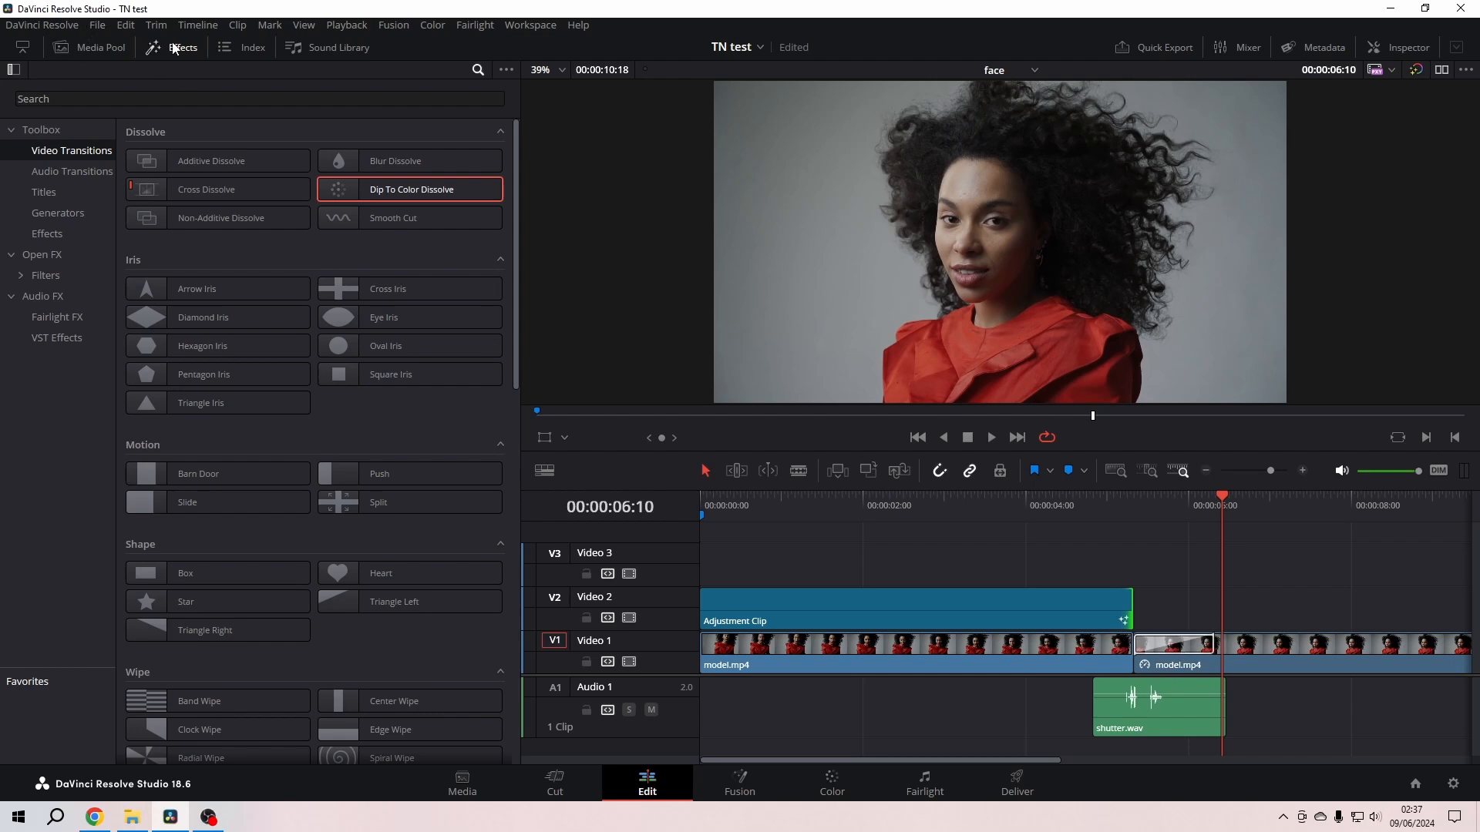
- Hide the effects library after the Dip To Color Dissolve is placed at the cut
{"action": "left_click", "coordinate": [182, 48]}
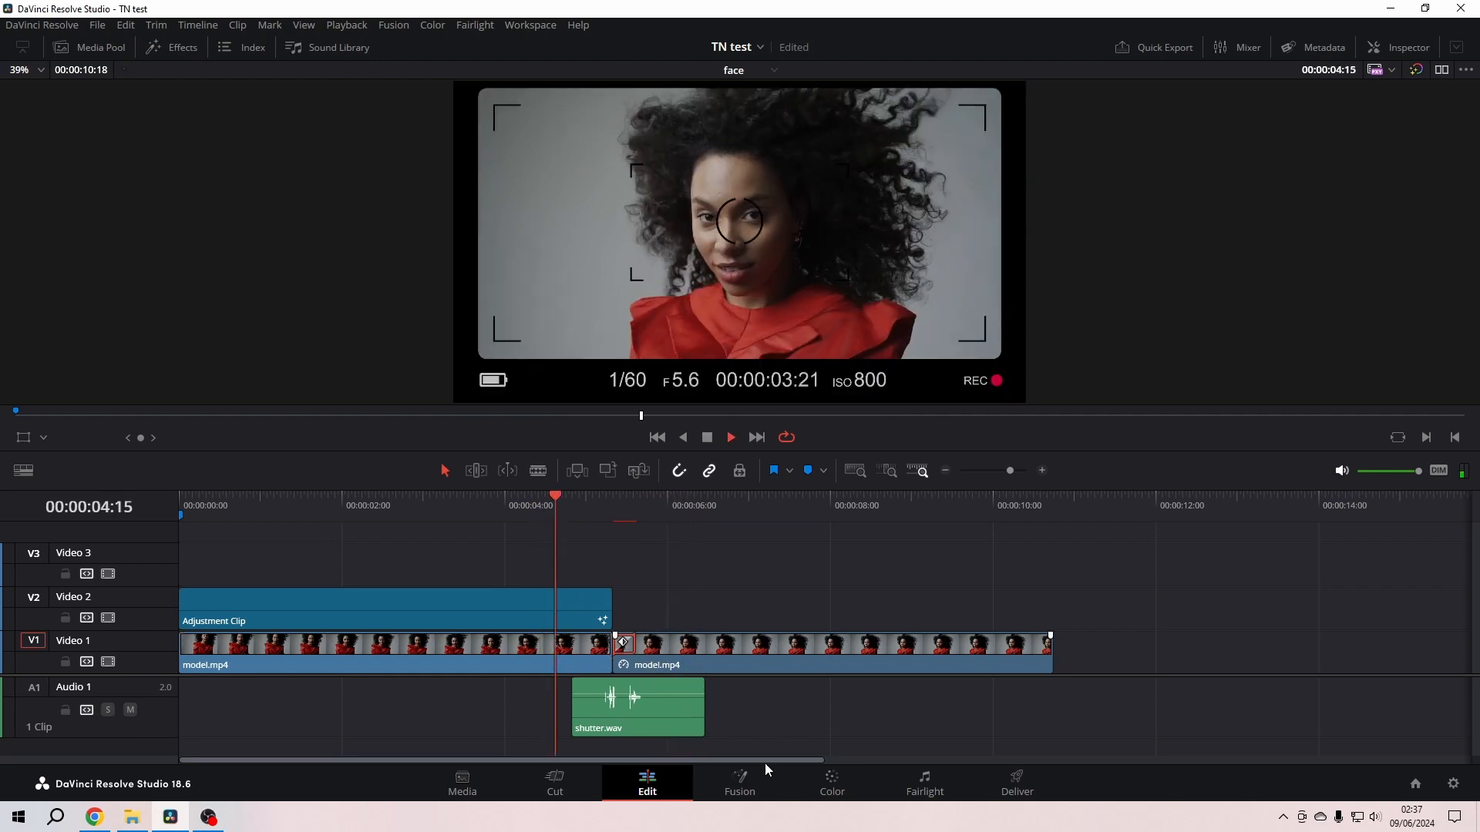
{"action": "left_click", "coordinate": [703, 498]}
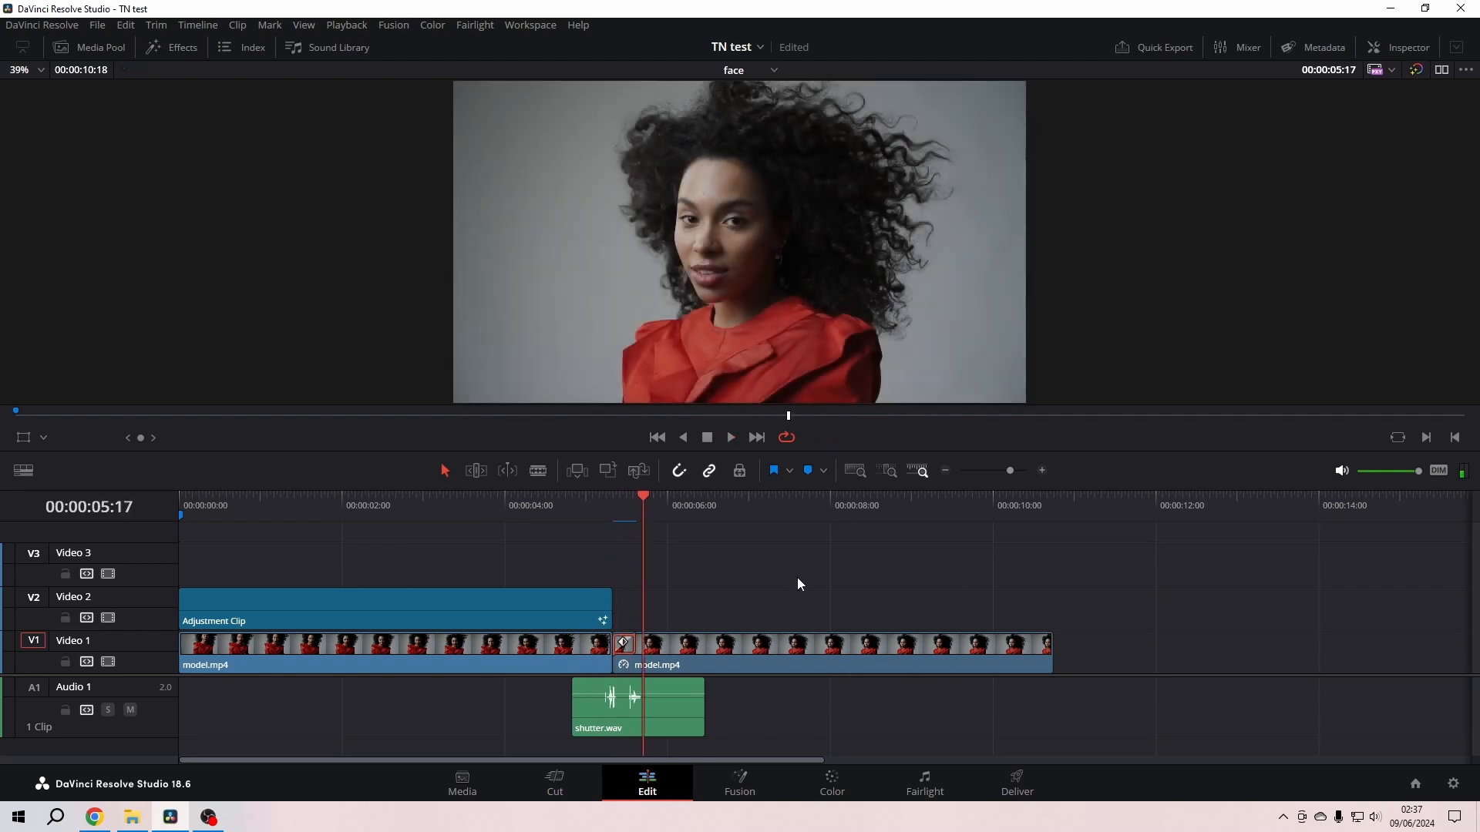
{"action": "key", "text": "Home"}
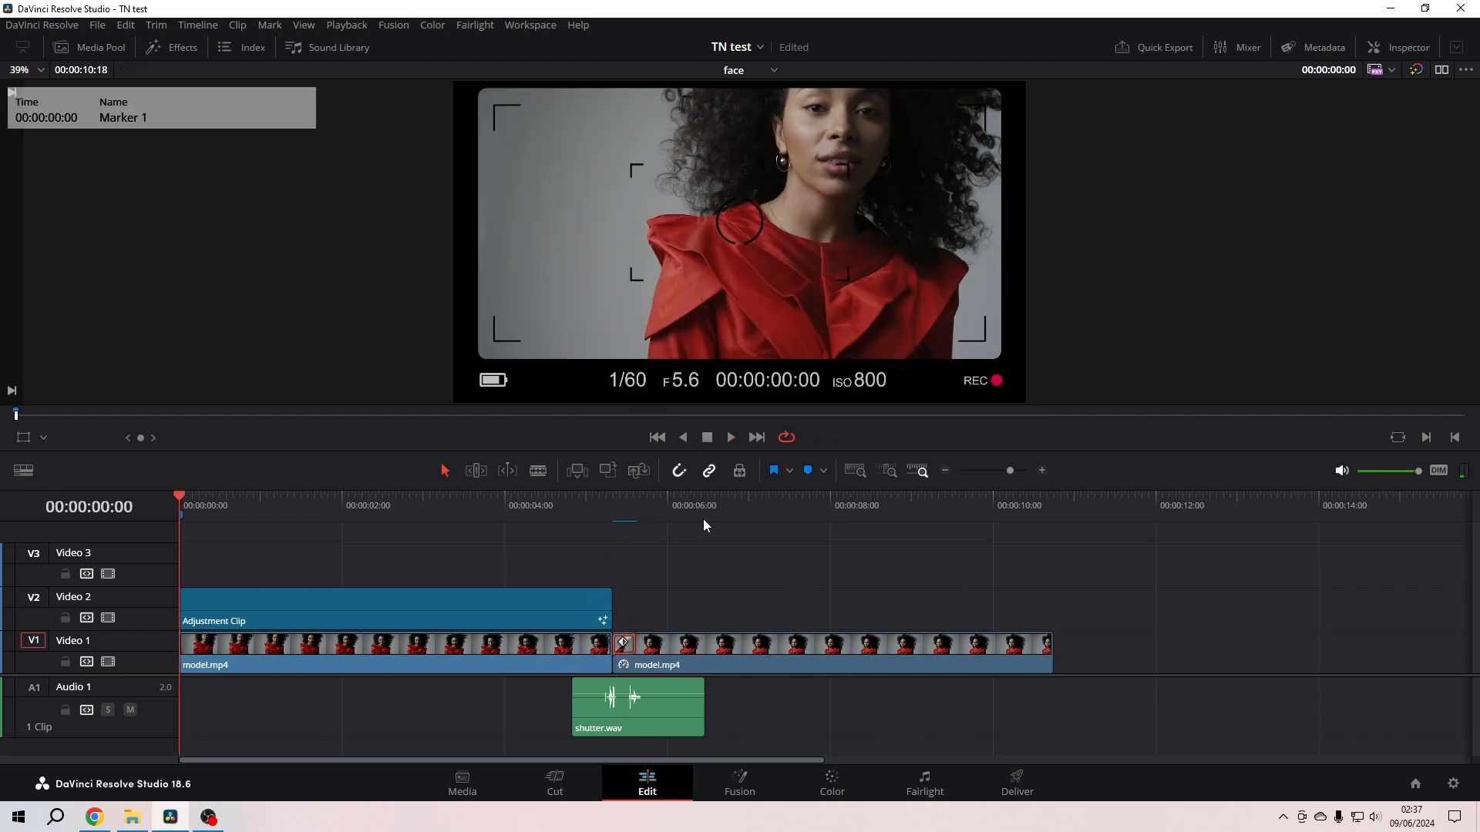